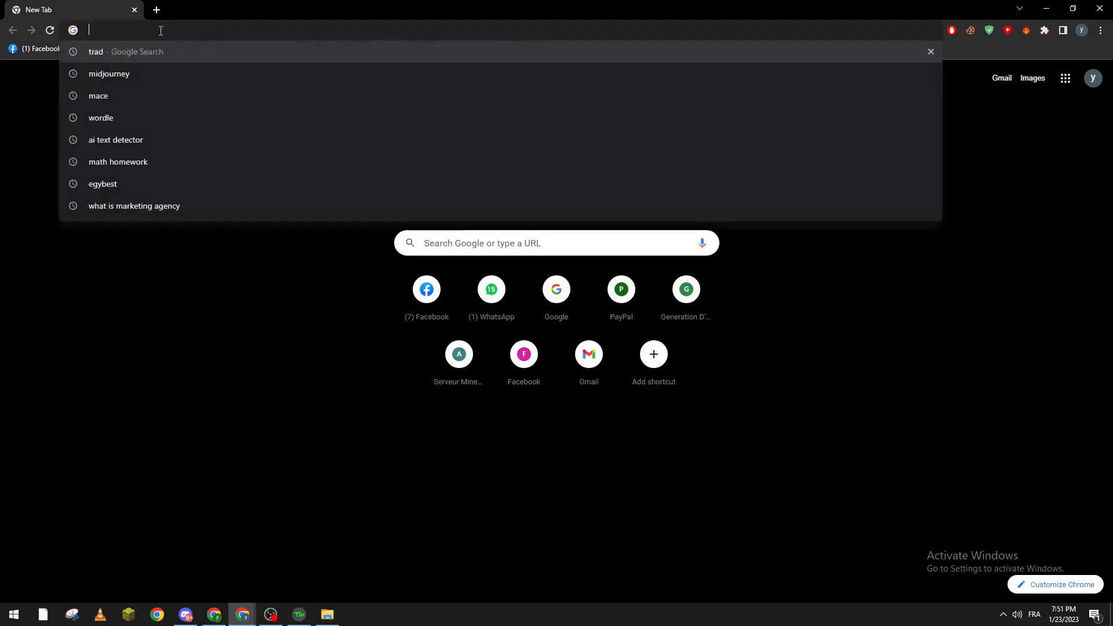
Go to openai.com and reach a new ChatGPT chat page
text(openai.com/chat)
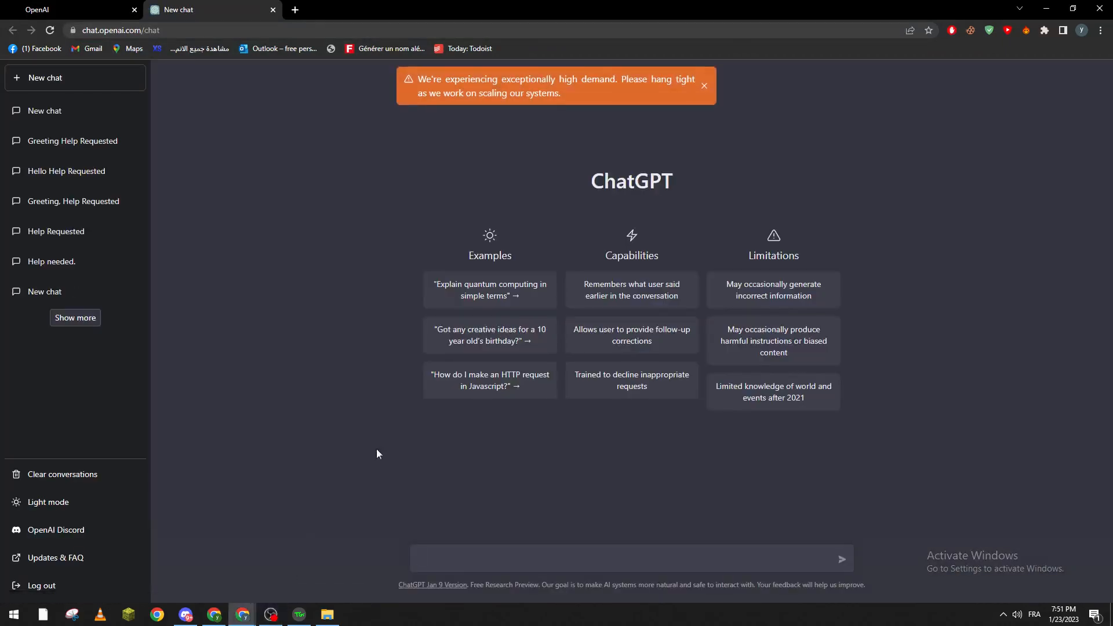
mouse_move(704, 86)
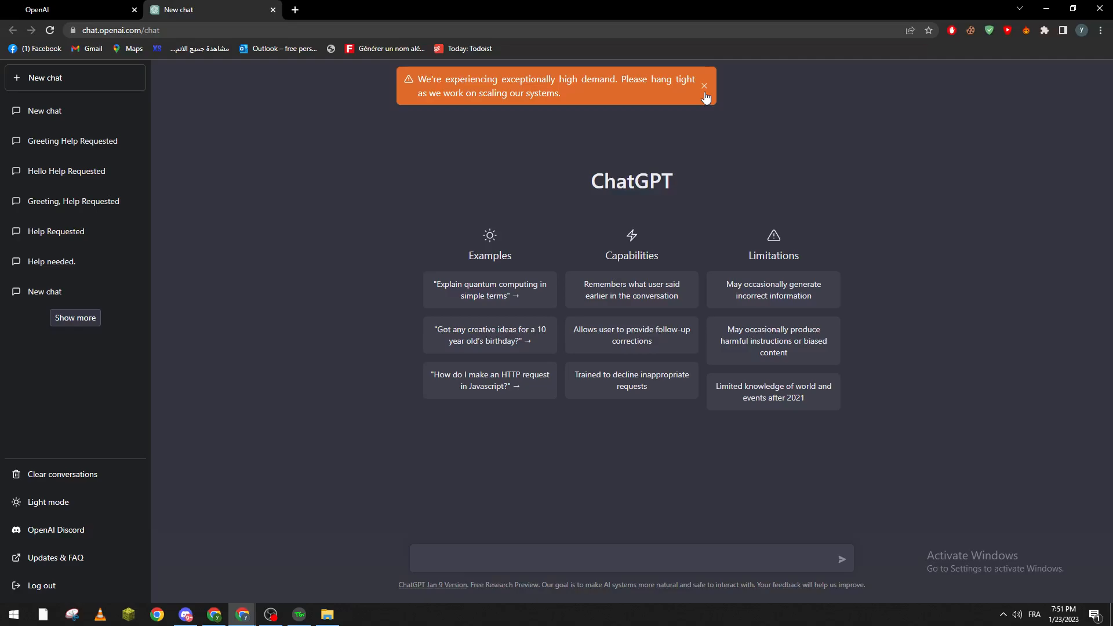
Dismiss the high-demand banner and send 'hi' to ChatGPT
click(704, 85)
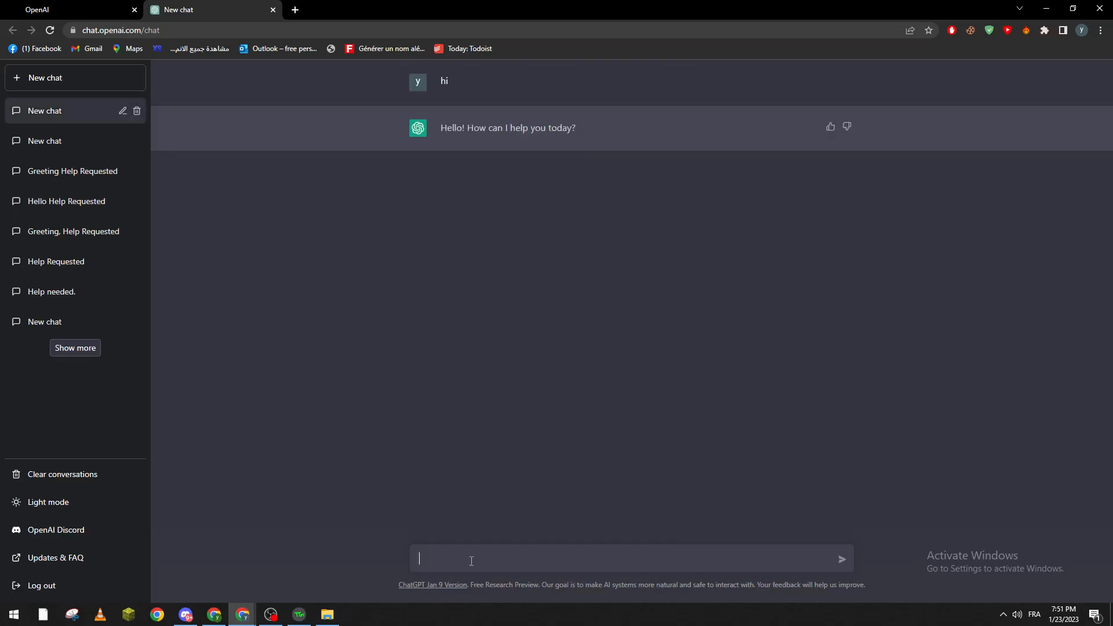
Send 'can u generate a training program for me' to ChatGPT
text(can u genera)
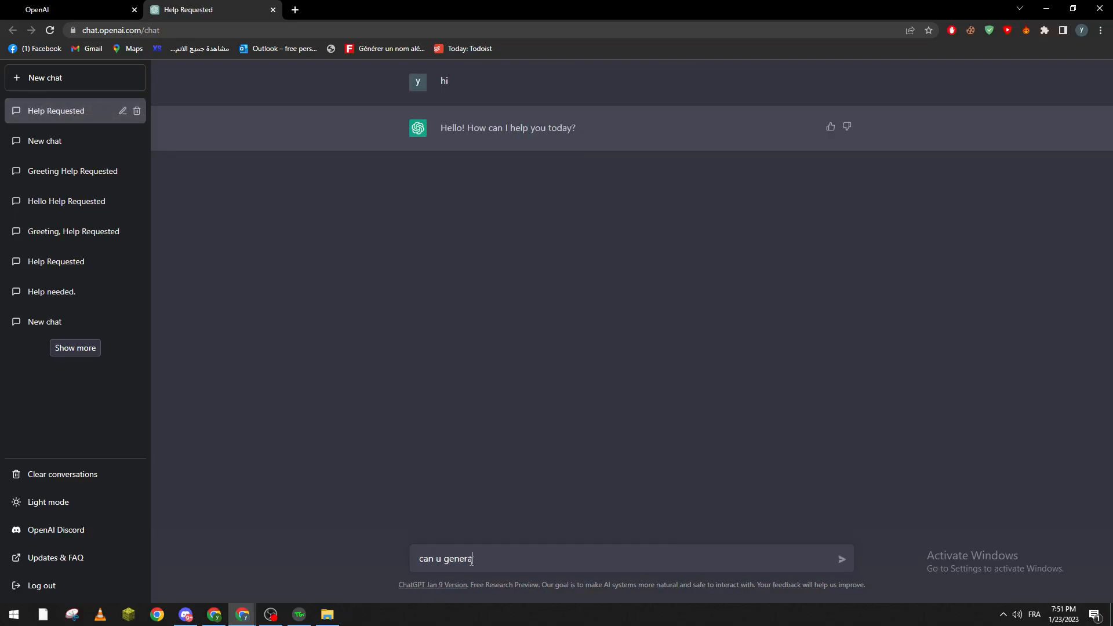
text(t)
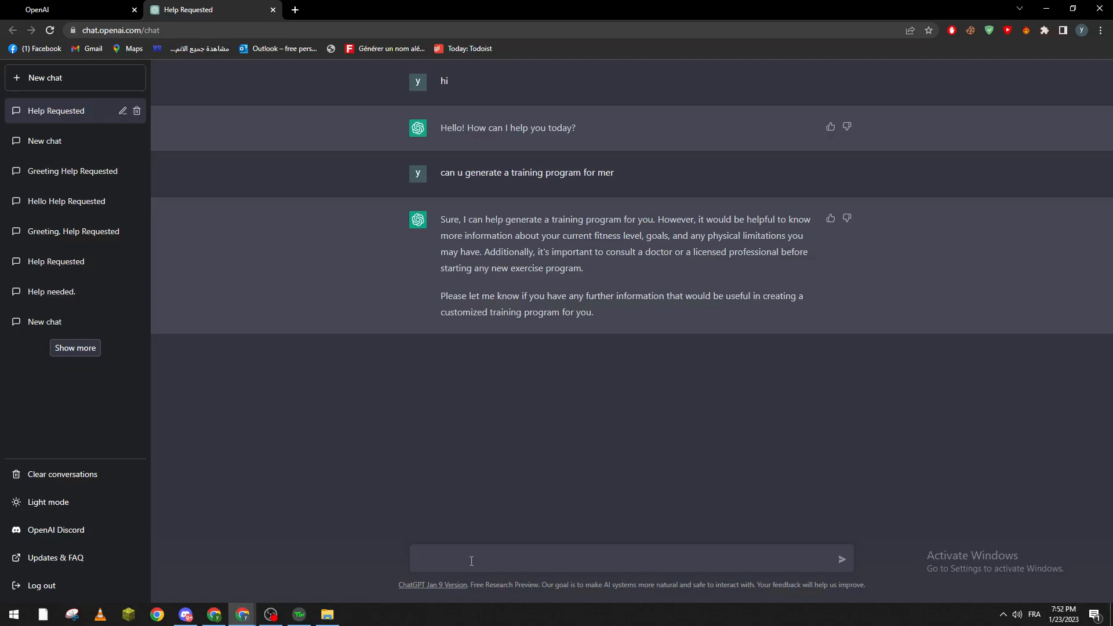
Tell ChatGPT: height 178, weight 80 Kg, want to lose fat
text(so my hight is)
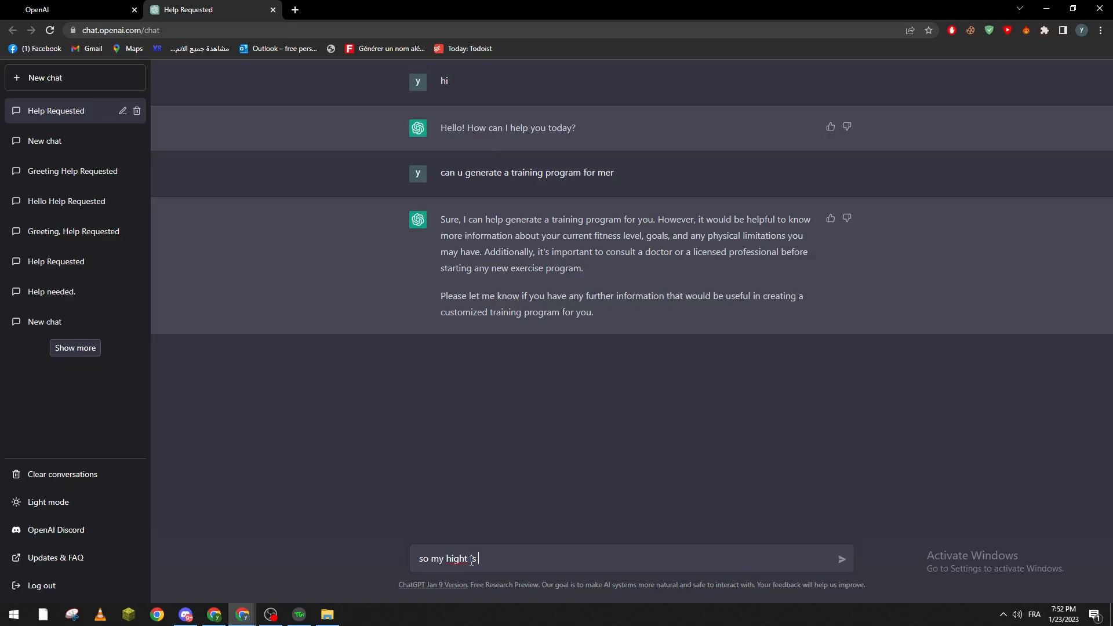
text(178 i)
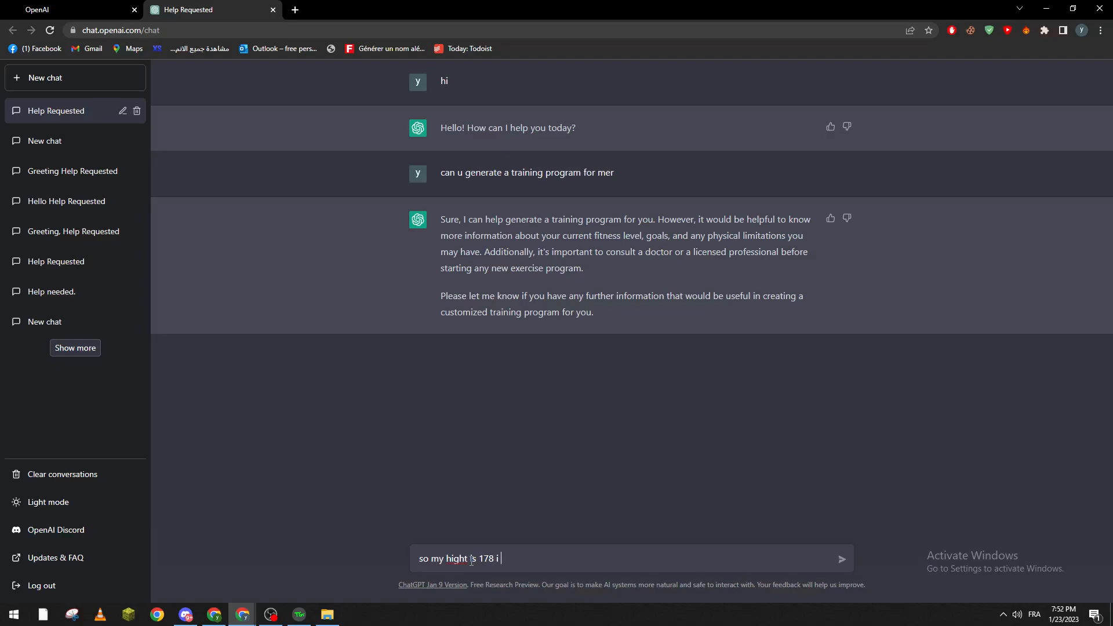
text(weight)
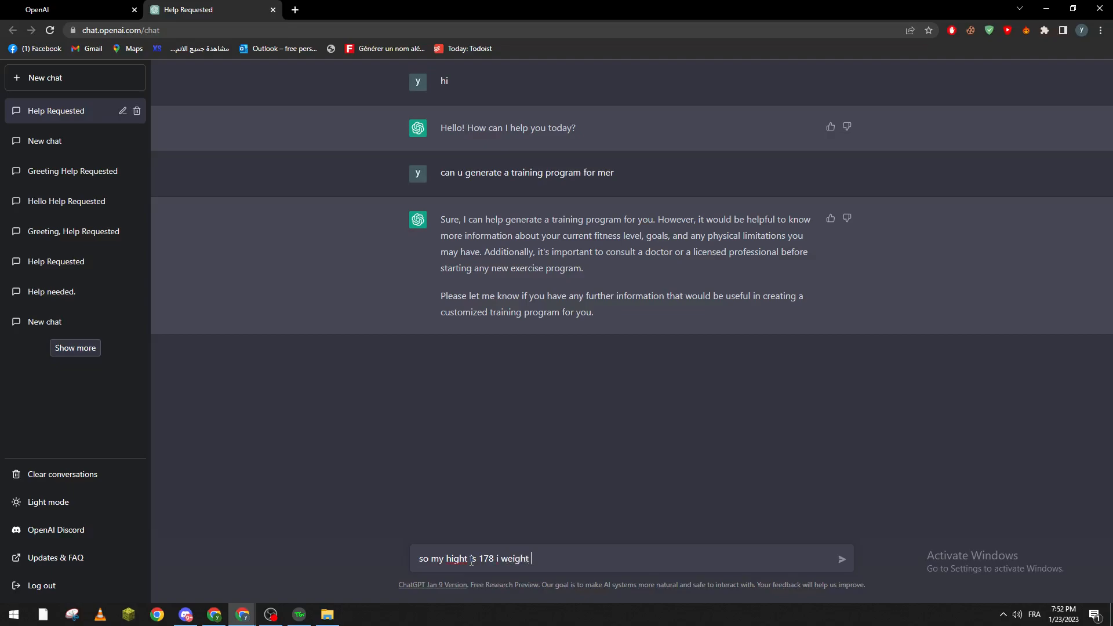
text(80 Kg and i w)
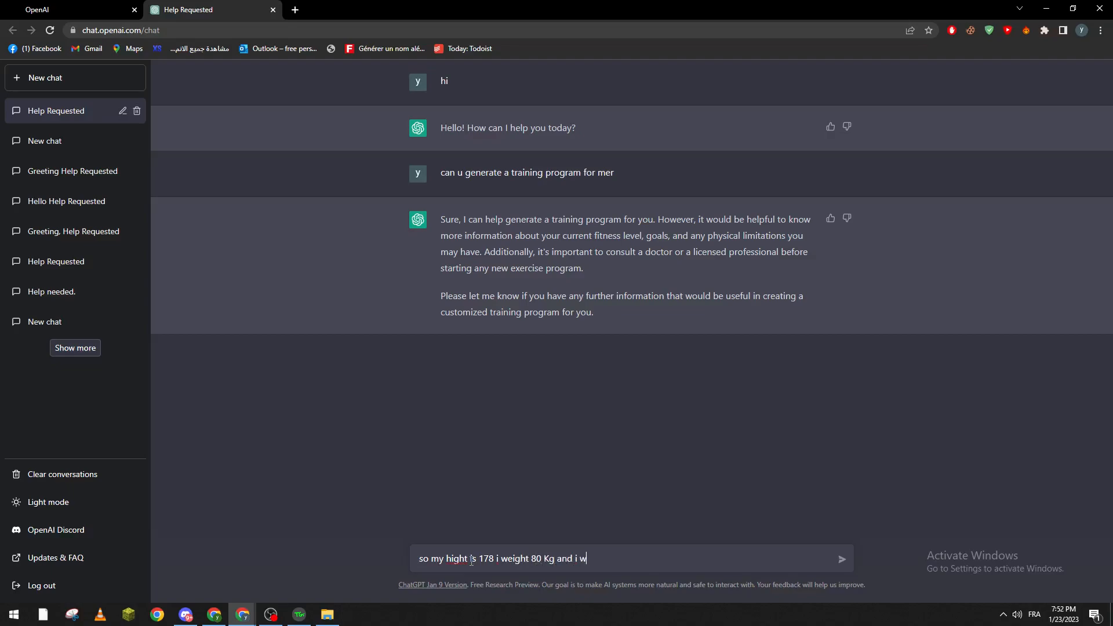
text(ant to lose so)
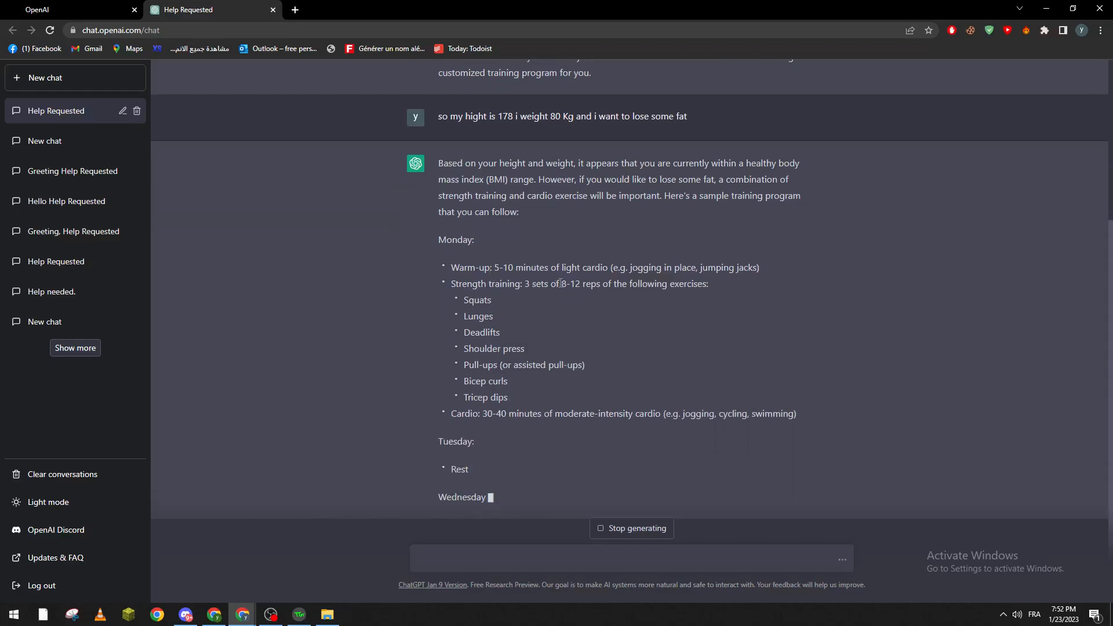
Scroll through the weekly plan from Tuesday toward Sunday's active rest day
scroll(down, 3)
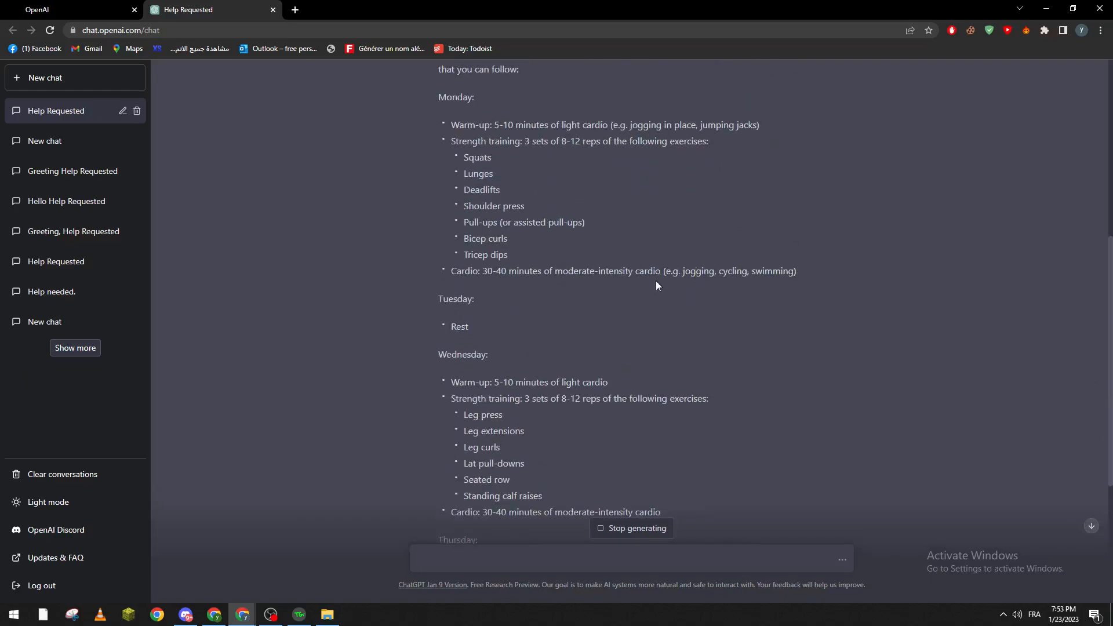
double_click(456, 299)
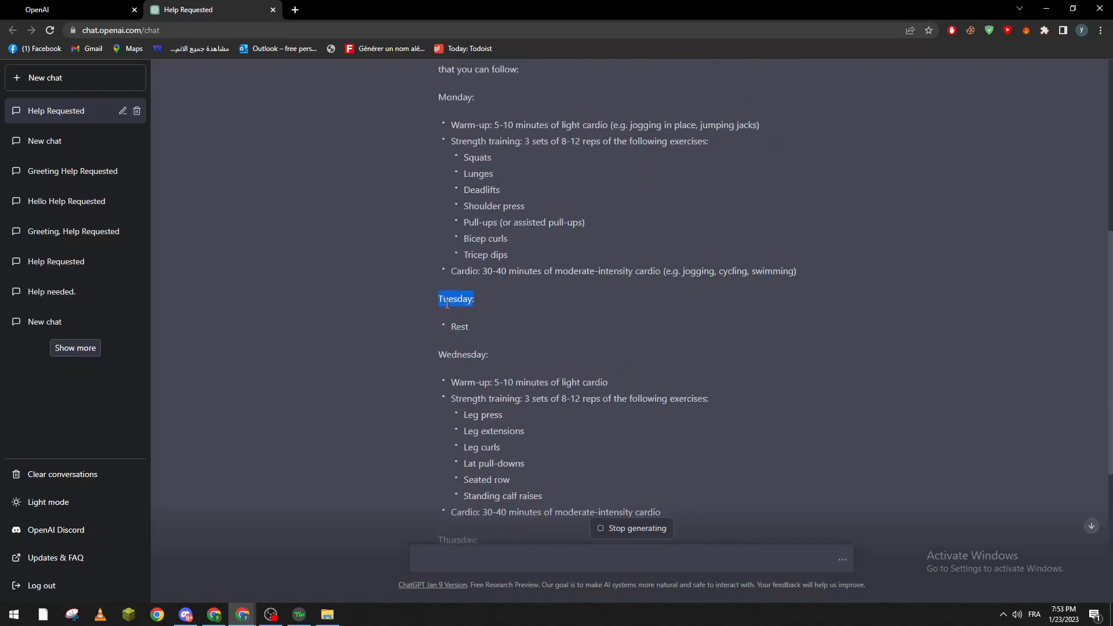
click(463, 403)
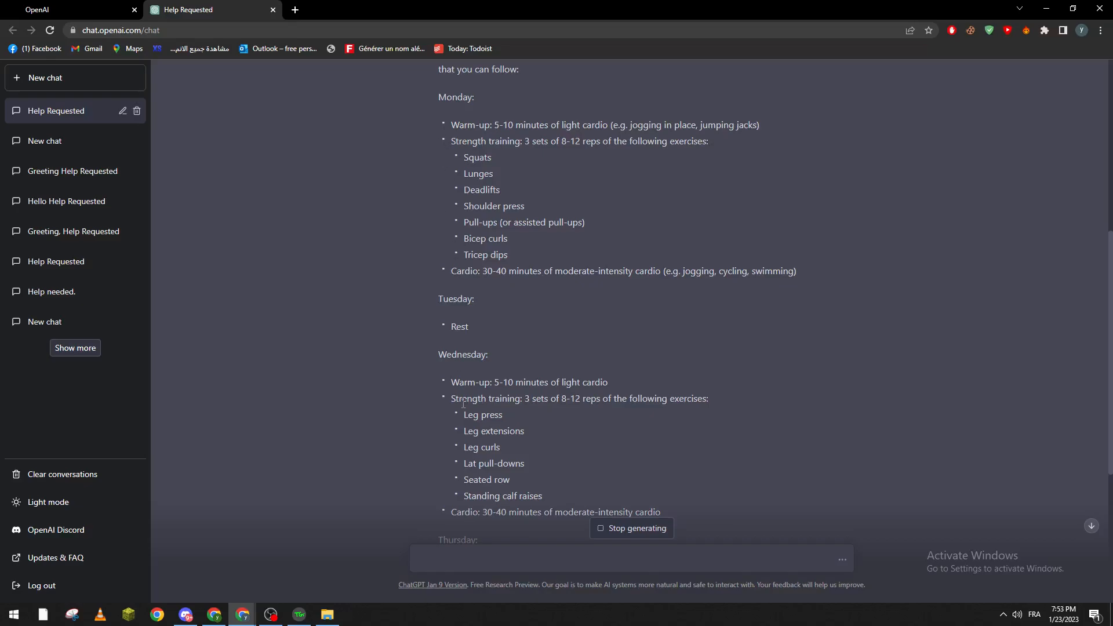
scroll(down, 3)
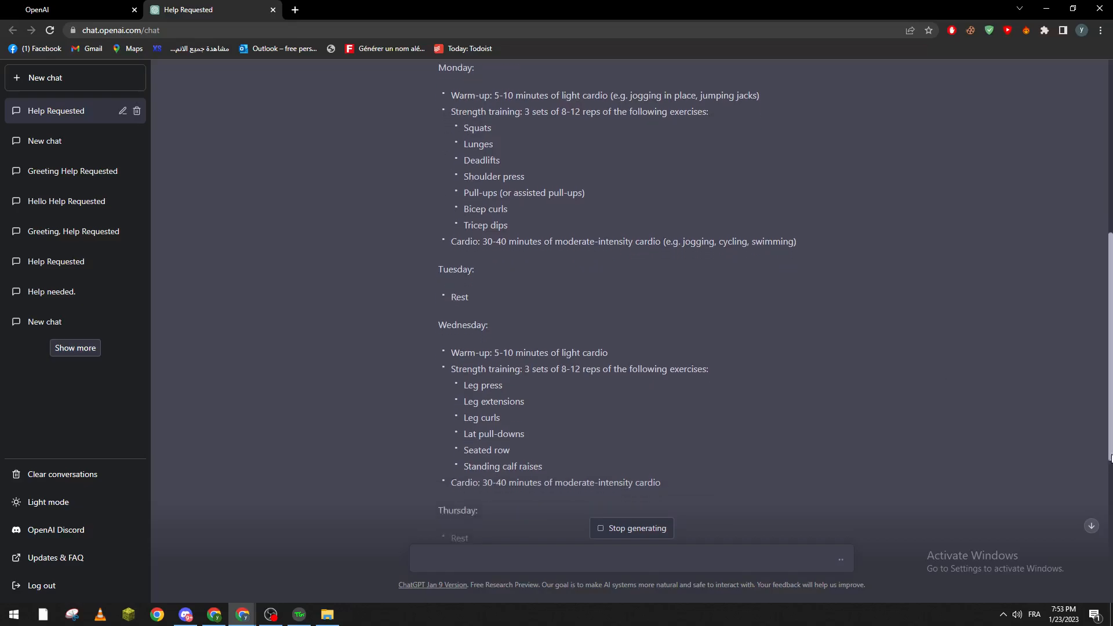
scroll(down, 3)
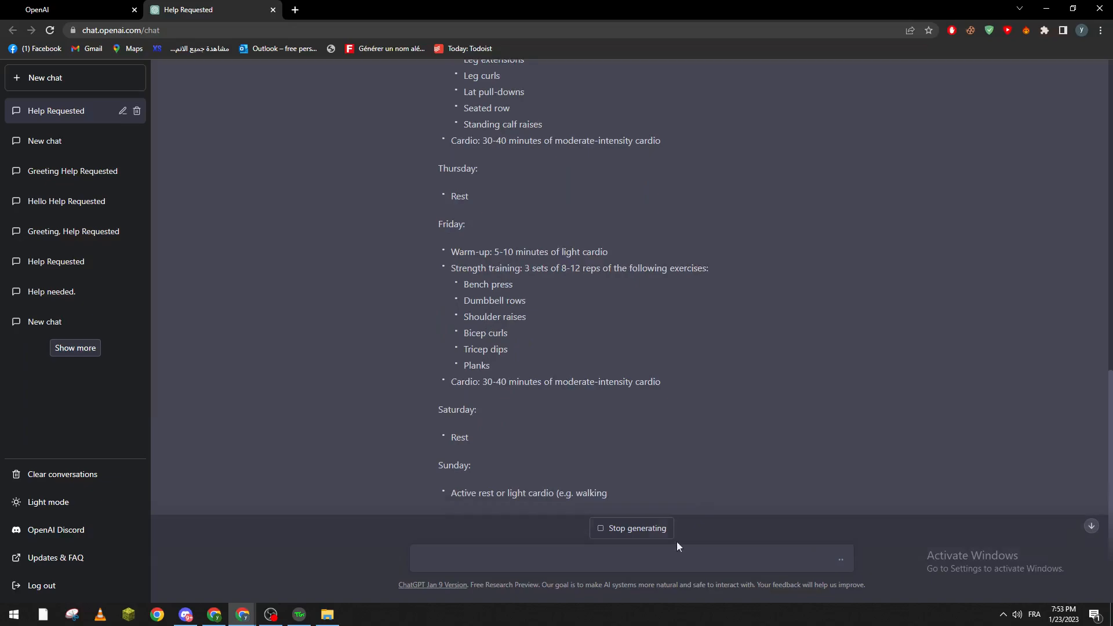